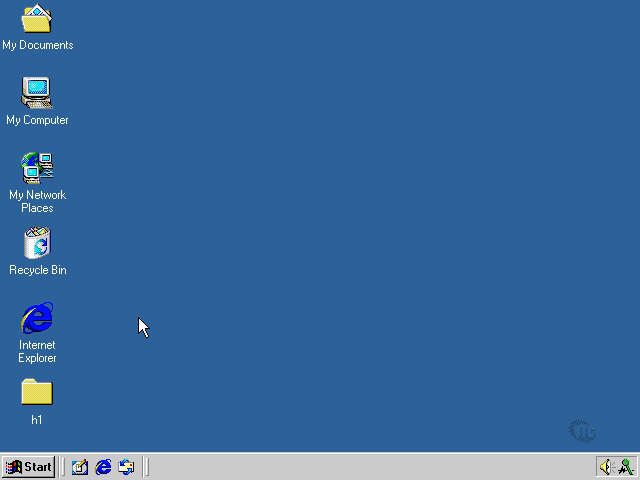
{"action": "mouse_move", "coordinate": [48, 174]}
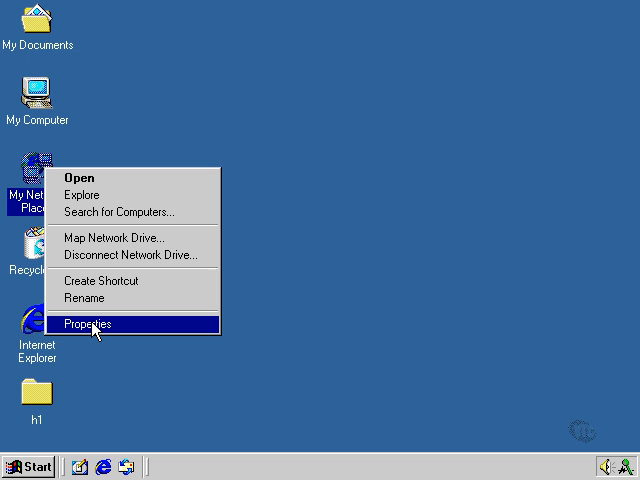
Step: Show the context-menu actions for Local Area Connection in Network and Dial-up Connections
{"action": "left_click", "coordinate": [88, 324]}
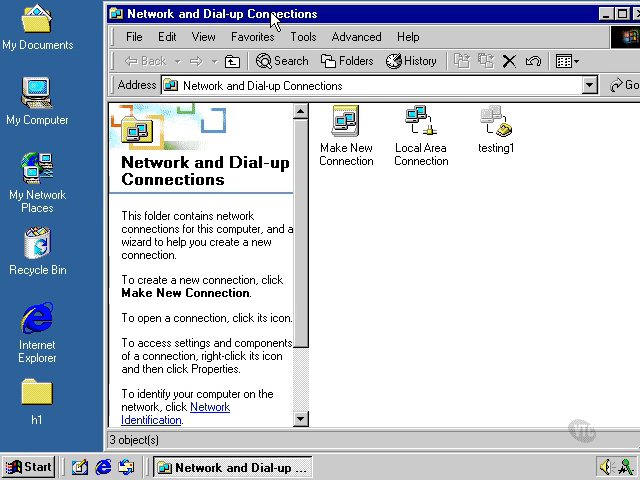
{"action": "mouse_move", "coordinate": [420, 126]}
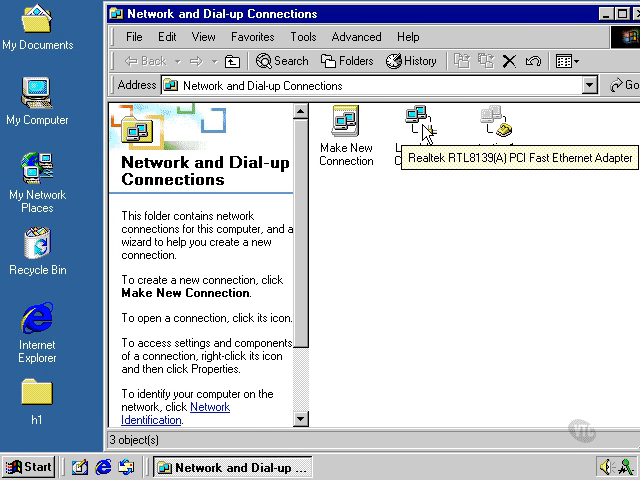
{"action": "right_click", "coordinate": [420, 126]}
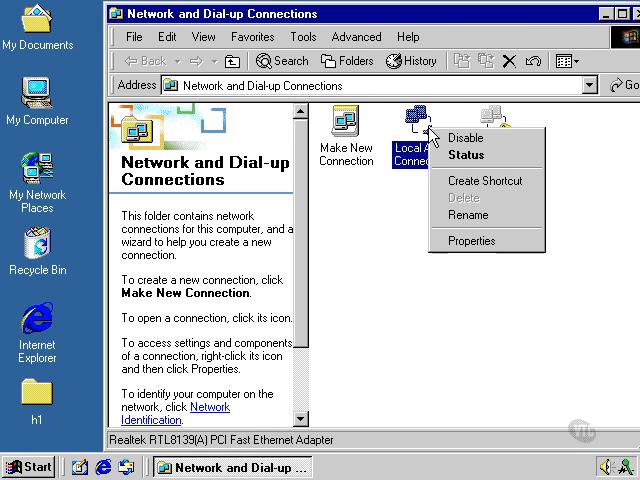
Step: Bring up Local Area Connection Properties with its installed components list
{"action": "left_click", "coordinate": [472, 240]}
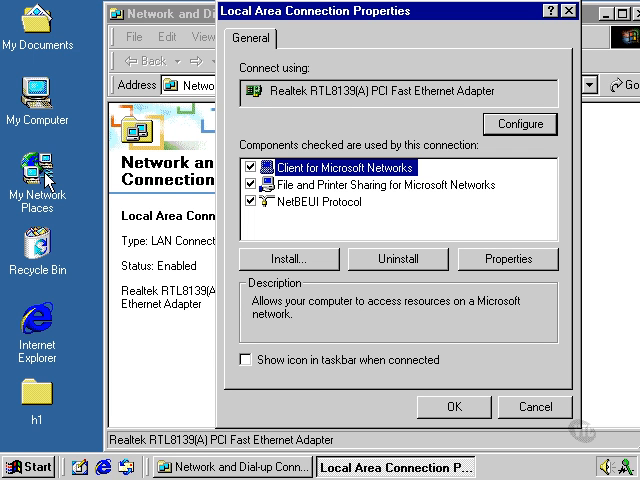
{"action": "mouse_move", "coordinate": [236, 132]}
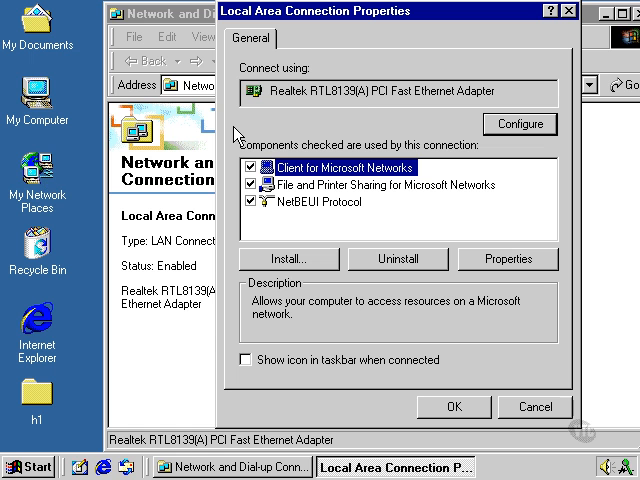
{"action": "mouse_move", "coordinate": [376, 168]}
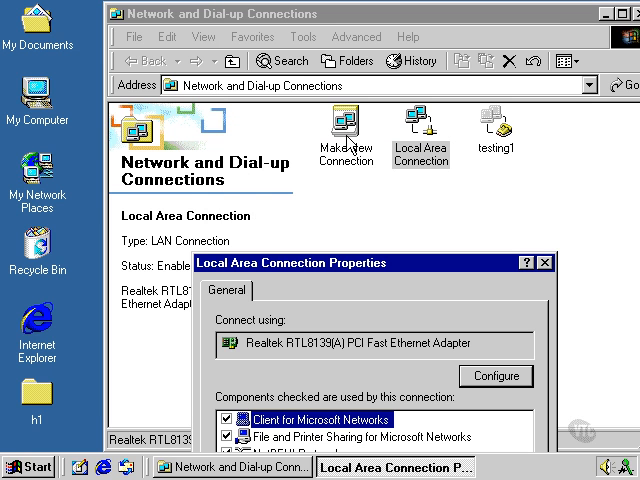
{"action": "mouse_move", "coordinate": [426, 148]}
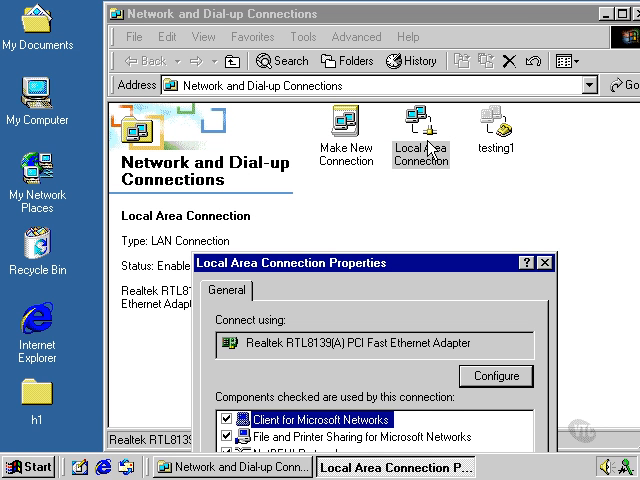
{"action": "mouse_move", "coordinate": [406, 232]}
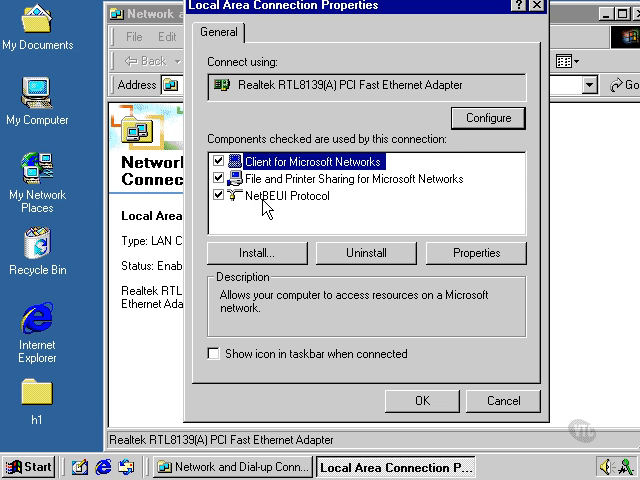
{"action": "mouse_move", "coordinate": [272, 200]}
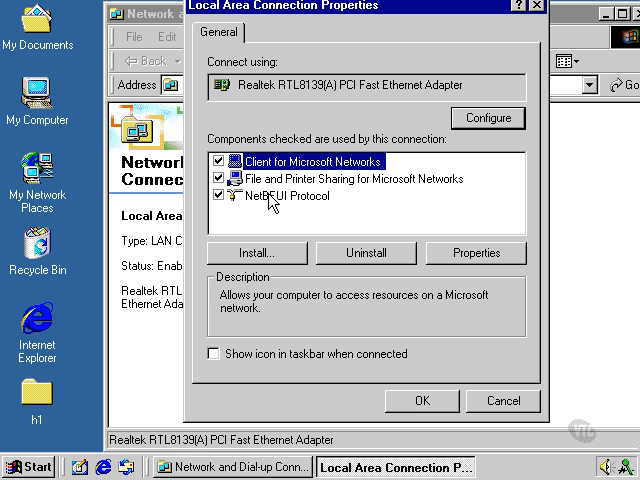
{"action": "mouse_move", "coordinate": [264, 200]}
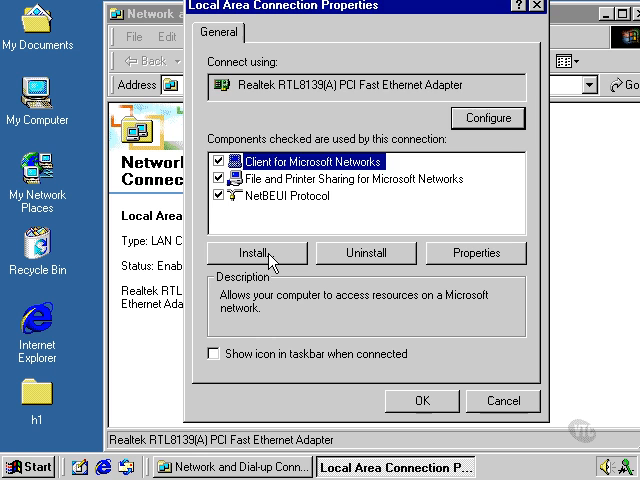
Step: Install Internet Protocol (TCP/IP) as a new Protocol component on the connection
{"action": "left_click", "coordinate": [254, 252]}
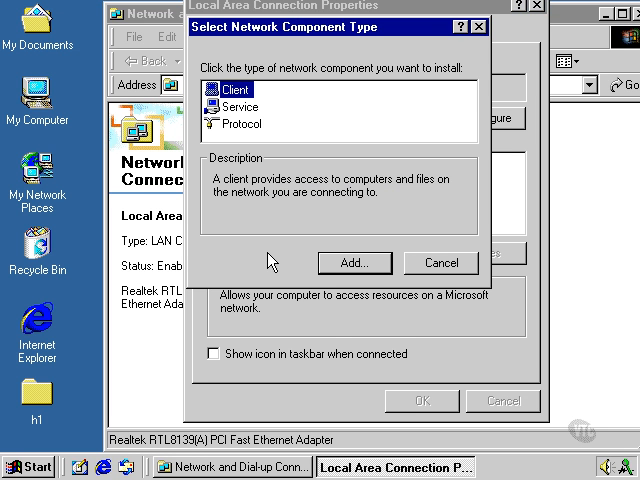
{"action": "mouse_move", "coordinate": [220, 124]}
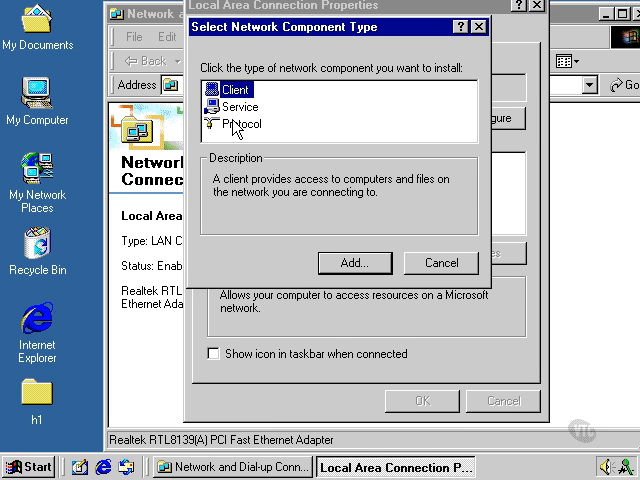
{"action": "left_click", "coordinate": [240, 122]}
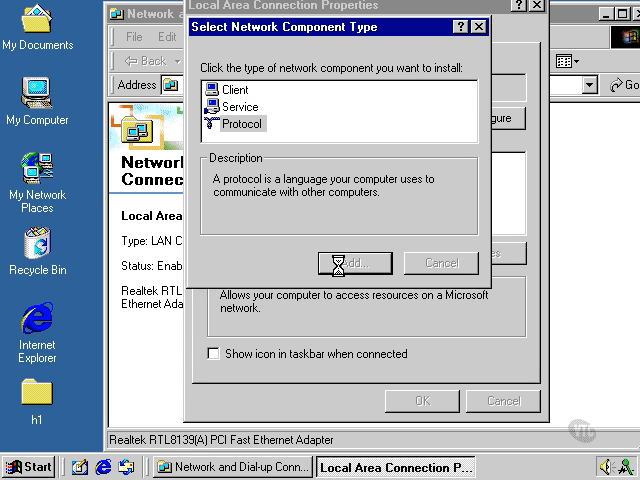
{"action": "left_click", "coordinate": [352, 264]}
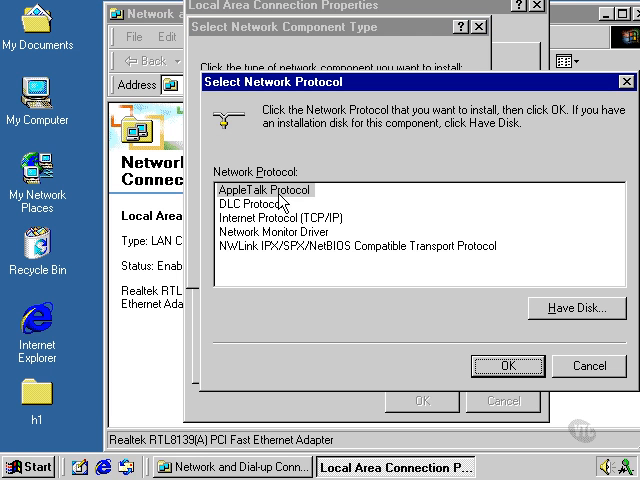
{"action": "mouse_move", "coordinate": [280, 262]}
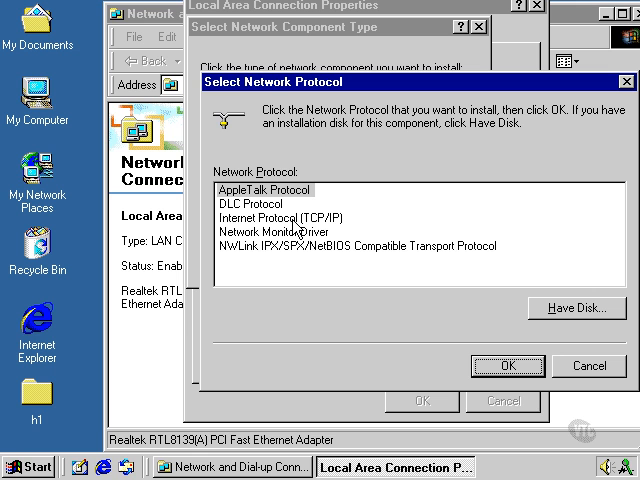
{"action": "left_click", "coordinate": [278, 216]}
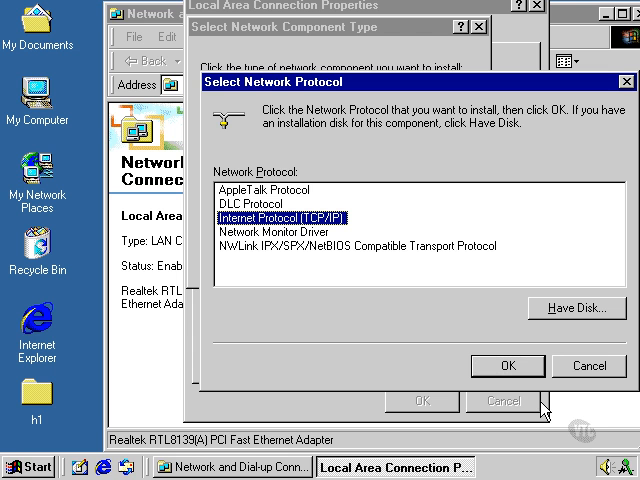
{"action": "left_click", "coordinate": [588, 366]}
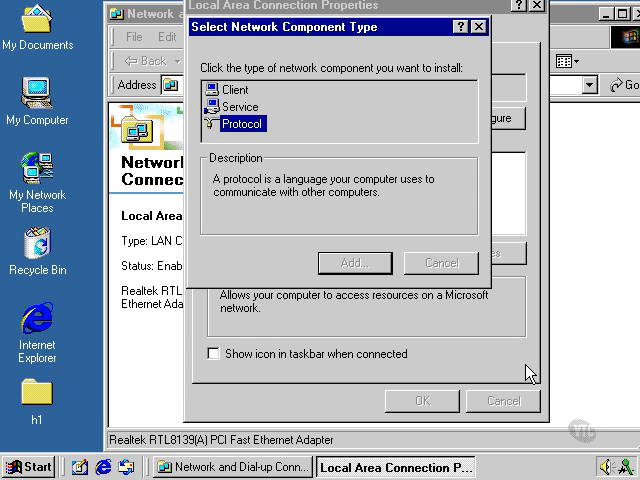
{"action": "left_click", "coordinate": [440, 264]}
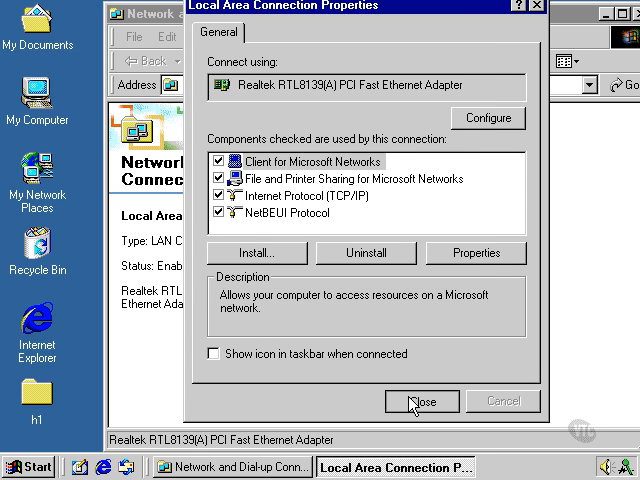
Step: Reopen Local Area Connection Properties and select the Internet Protocol (TCP/IP) component
{"action": "left_click", "coordinate": [422, 400]}
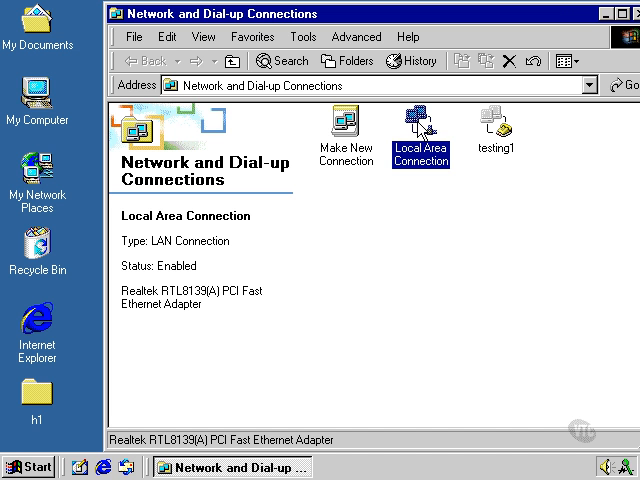
{"action": "right_click", "coordinate": [420, 126]}
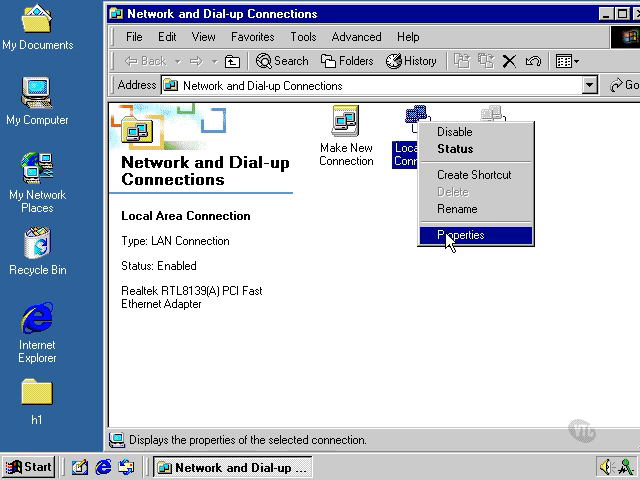
{"action": "left_click", "coordinate": [460, 236]}
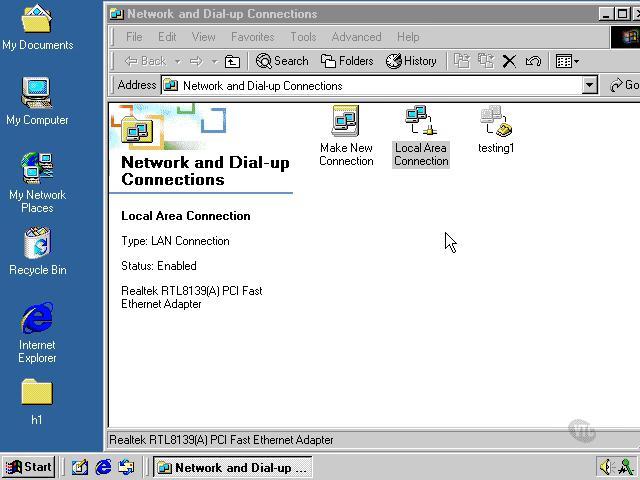
{"action": "double_click", "coordinate": [420, 122]}
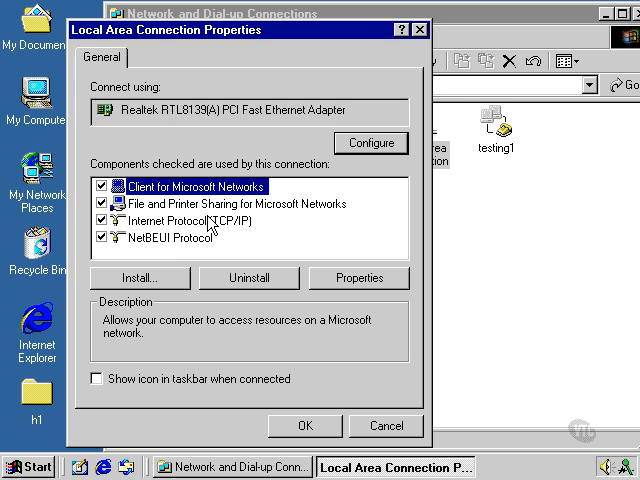
{"action": "left_click", "coordinate": [180, 220]}
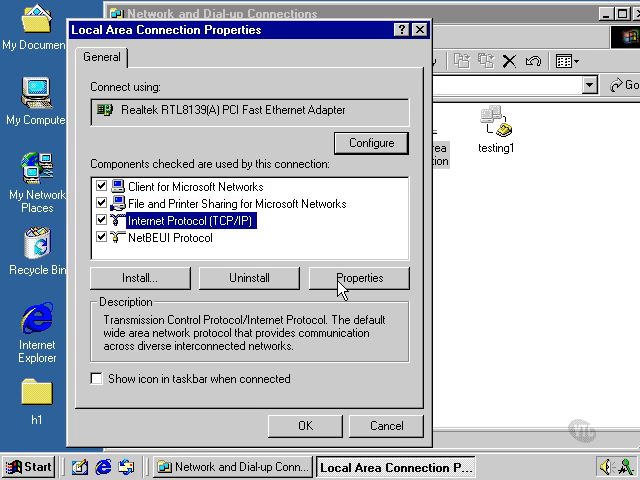
Step: Set a fixed IP address 210.210.210.39 with subnet mask 255.255.255.0
{"action": "left_click", "coordinate": [356, 276]}
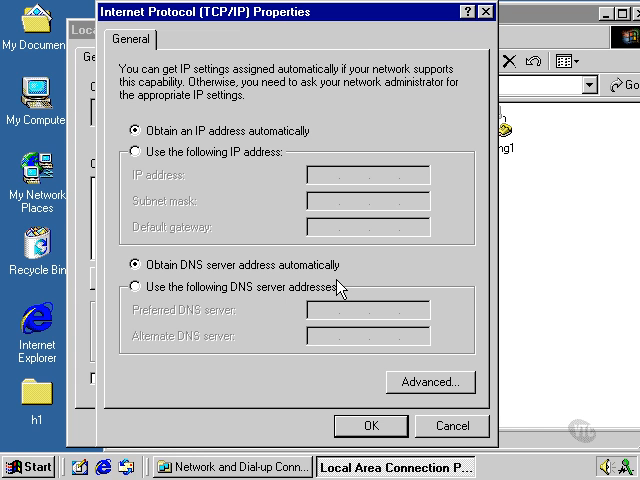
{"action": "mouse_move", "coordinate": [240, 164]}
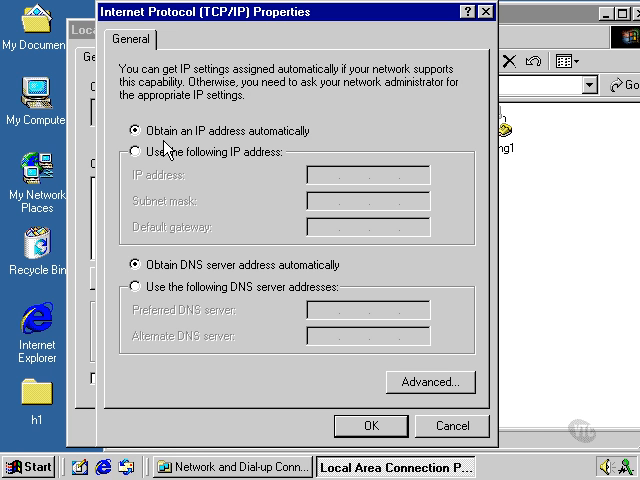
{"action": "mouse_move", "coordinate": [196, 248]}
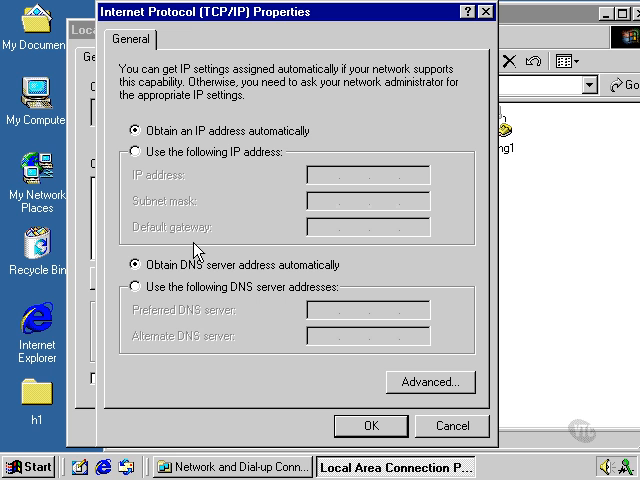
{"action": "mouse_move", "coordinate": [262, 268]}
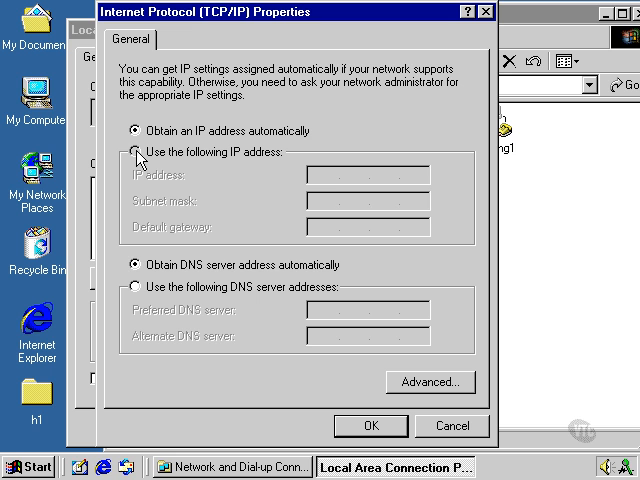
{"action": "left_click", "coordinate": [136, 152]}
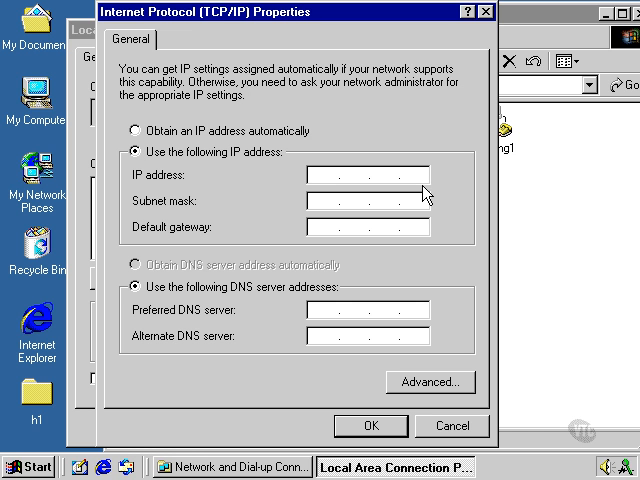
{"action": "type", "text": "210.21"}
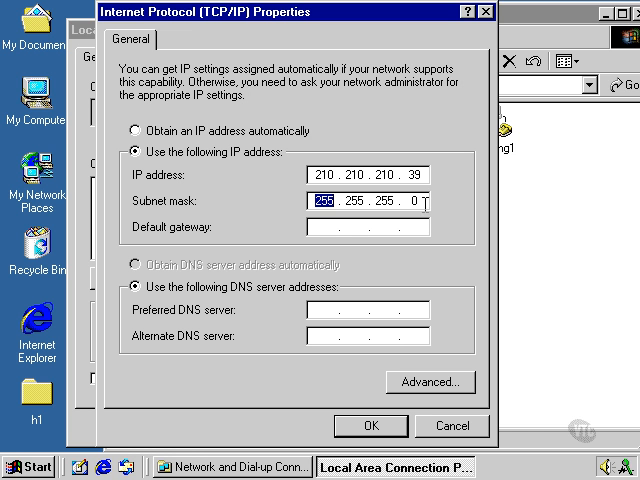
{"action": "left_click", "coordinate": [328, 228]}
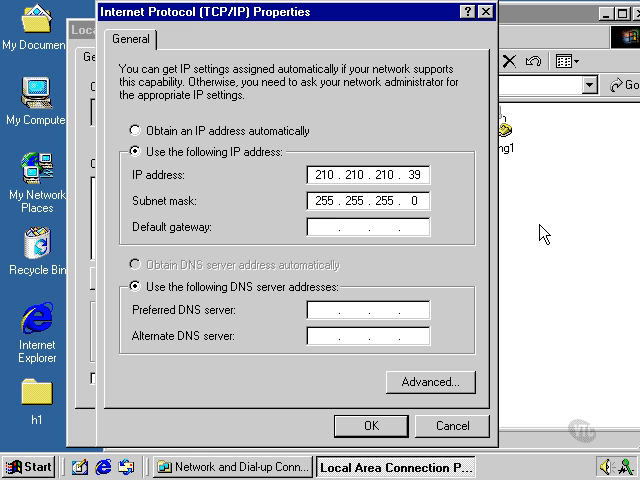
Step: Enter default gateway 210.210.210.37 and preferred DNS server 210.210.210.49
{"action": "type", "text": "210.210.210.37"}
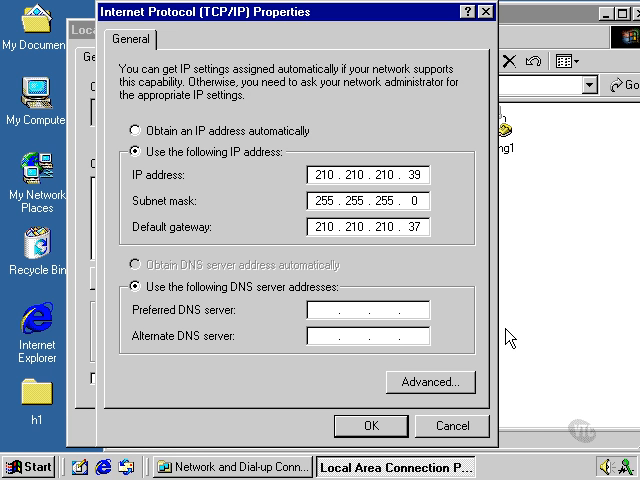
{"action": "mouse_move", "coordinate": [628, 296]}
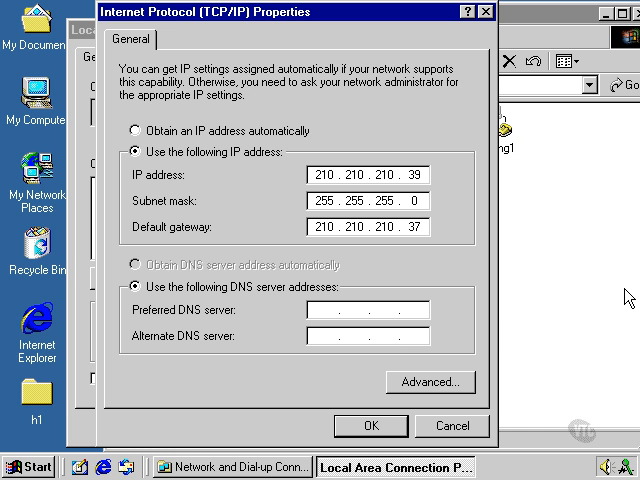
{"action": "type", "text": "210 . . ."}
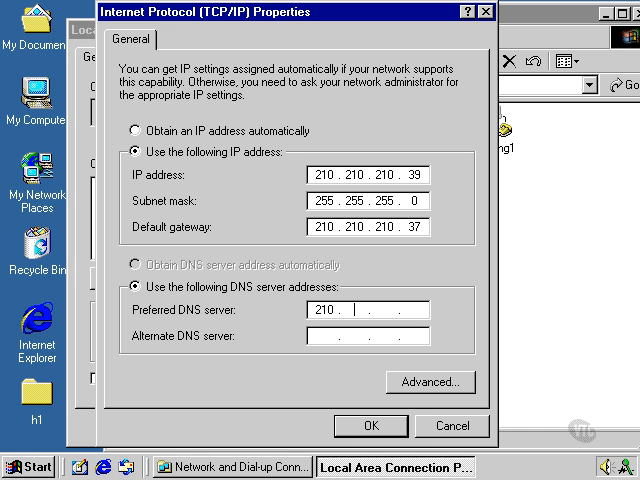
{"action": "type", "text": "210.210.210.49"}
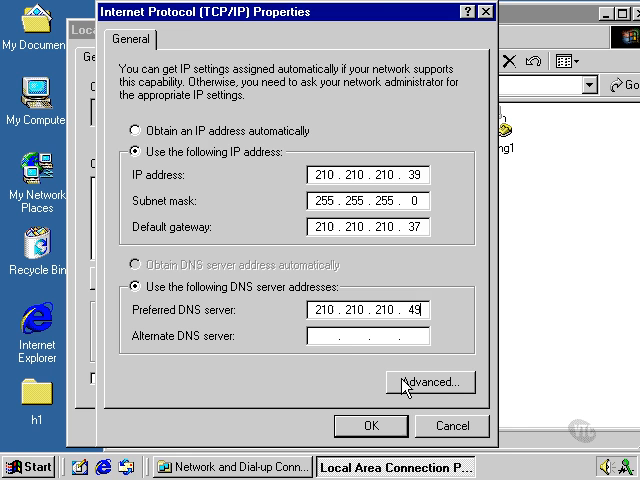
Step: Review the DNS, WINS and Options tabs of Advanced TCP/IP Settings
{"action": "left_click", "coordinate": [430, 380]}
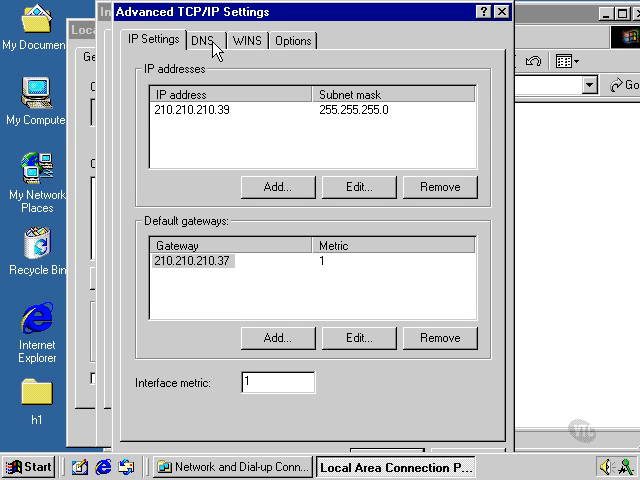
{"action": "left_click", "coordinate": [202, 46]}
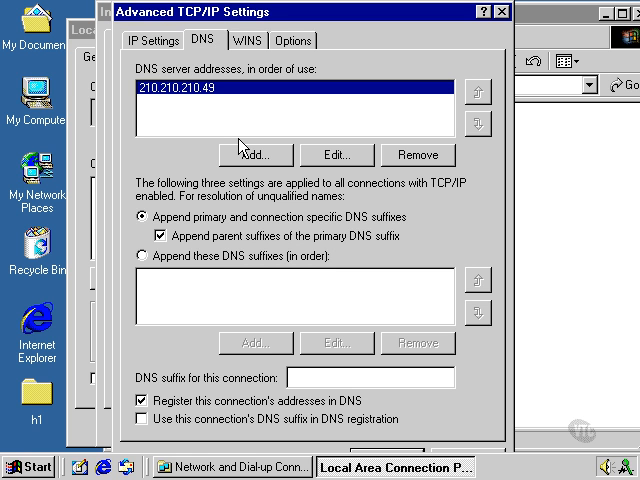
{"action": "mouse_move", "coordinate": [244, 38]}
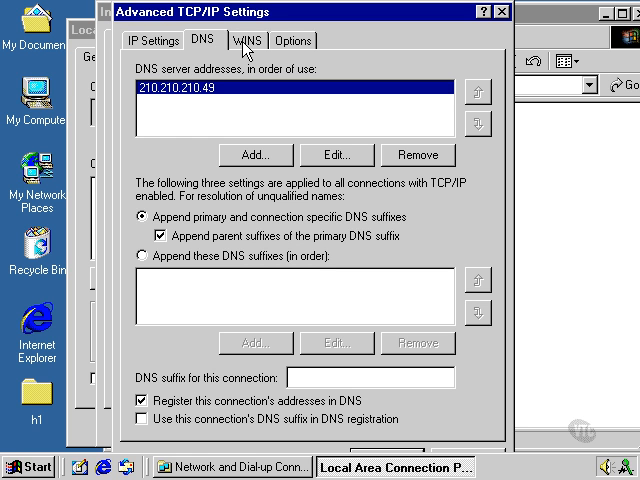
{"action": "left_click", "coordinate": [248, 40]}
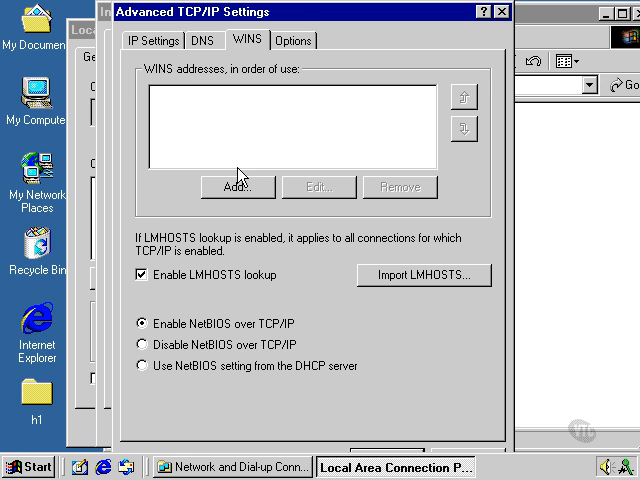
{"action": "left_click", "coordinate": [292, 32]}
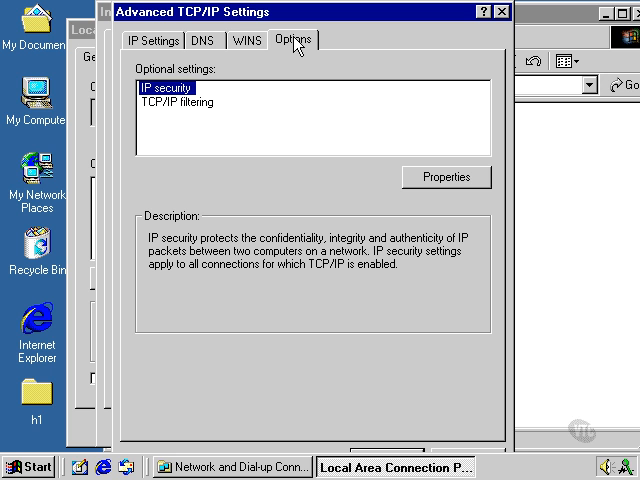
{"action": "mouse_move", "coordinate": [308, 52]}
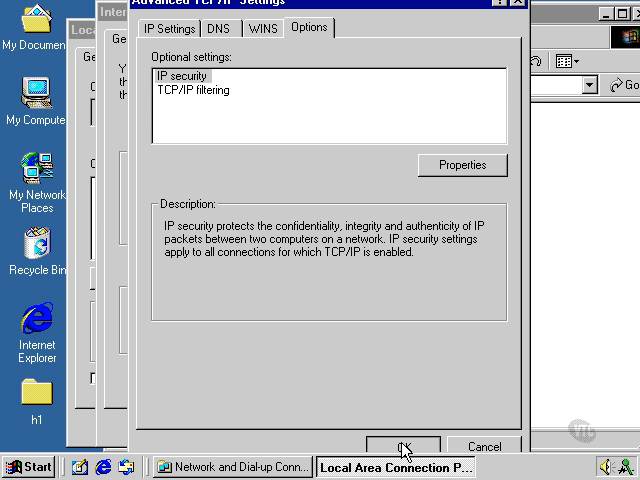
Step: Accept the empty-WINS warning and confirm all dialogs to save the static TCP/IP configuration
{"action": "left_click", "coordinate": [404, 446]}
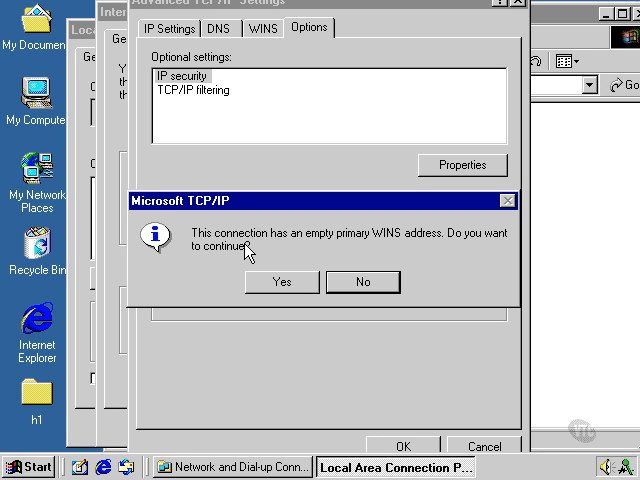
{"action": "mouse_move", "coordinate": [376, 254]}
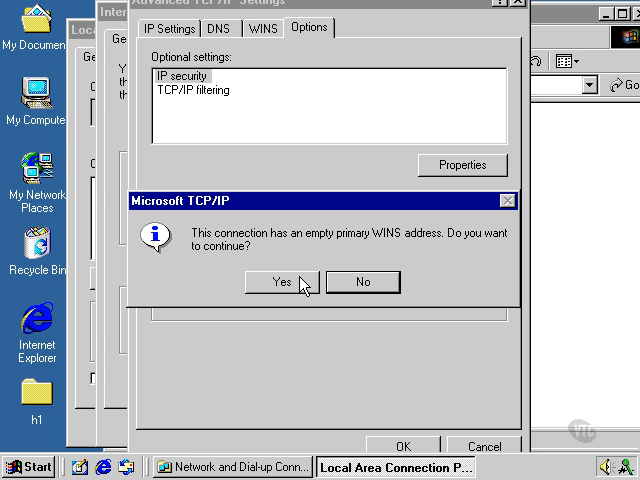
{"action": "left_click", "coordinate": [280, 282]}
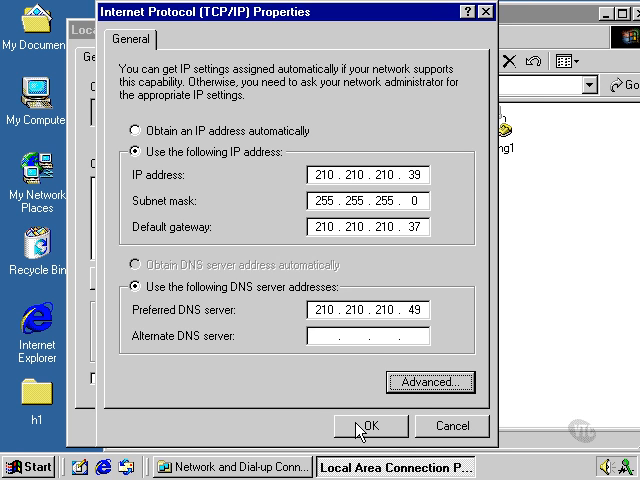
{"action": "left_click", "coordinate": [372, 424]}
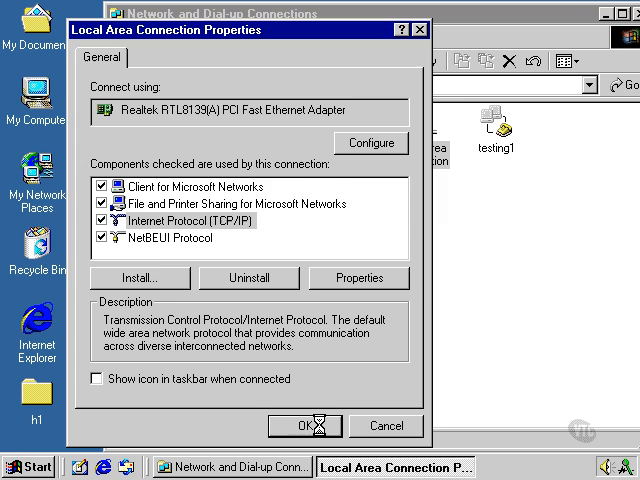
{"action": "left_click", "coordinate": [304, 424]}
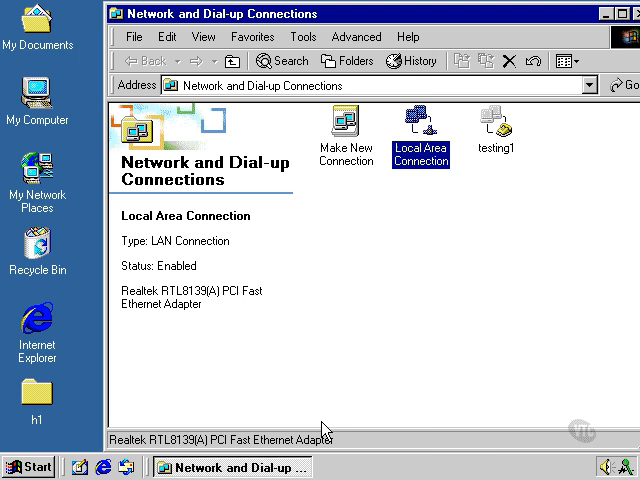